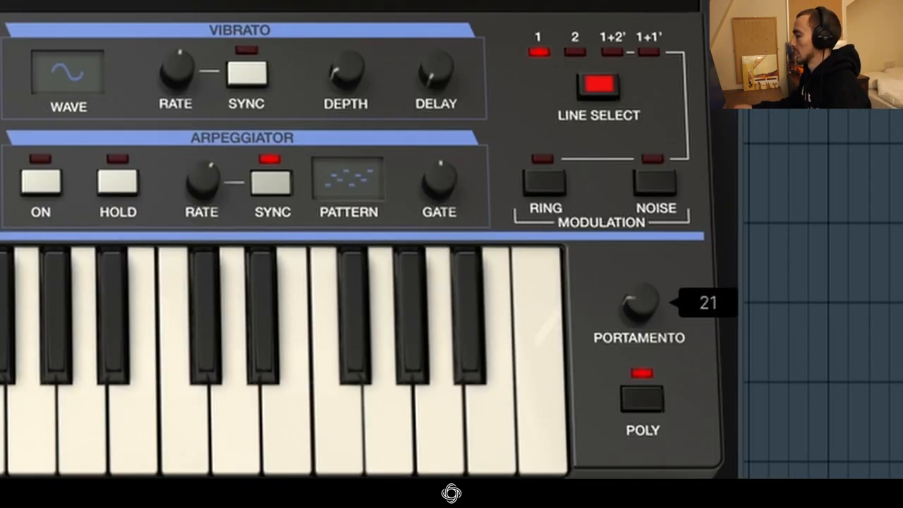
# Raise the Portamento knob from 21 to about 49 for a smooth glide between notes.
pyautogui.moveTo(638, 304); pyautogui.dragTo(638, 282)
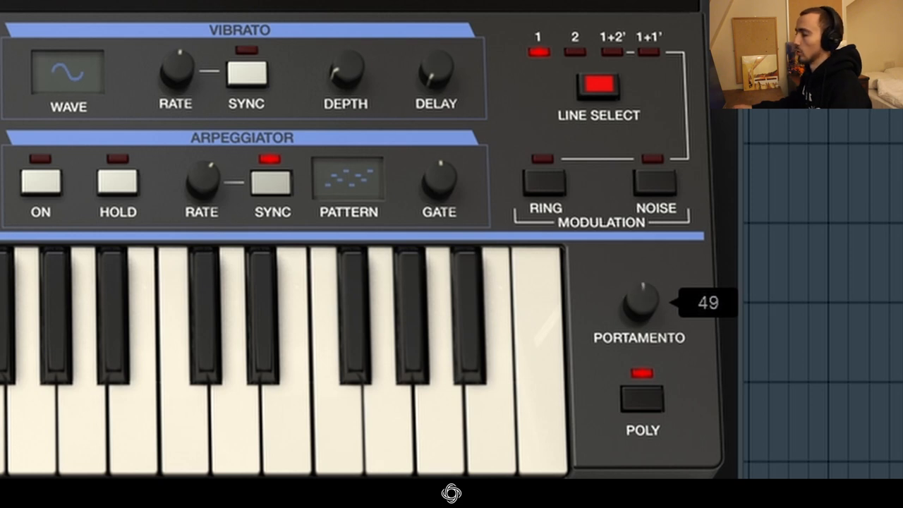
pyautogui.moveTo(638, 304); pyautogui.dragTo(638, 282)
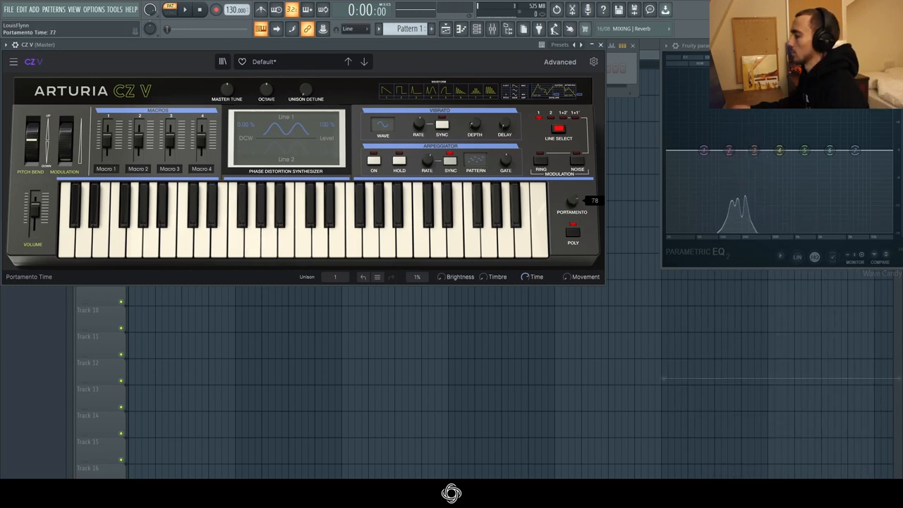
pyautogui.moveTo(573, 200); pyautogui.dragTo(573, 225)
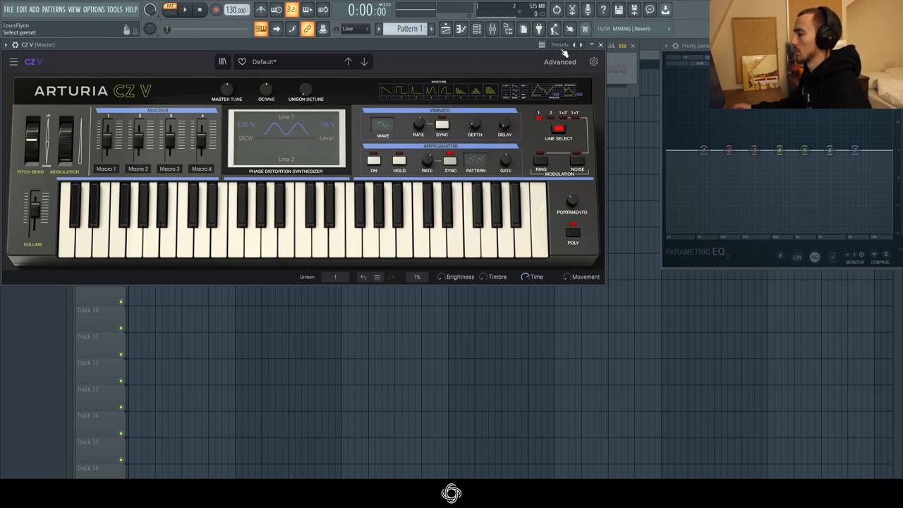
# In the advanced editor, lengthen Line 1's amp envelope attack so it rises gradually to full level.
pyautogui.click(559, 62)
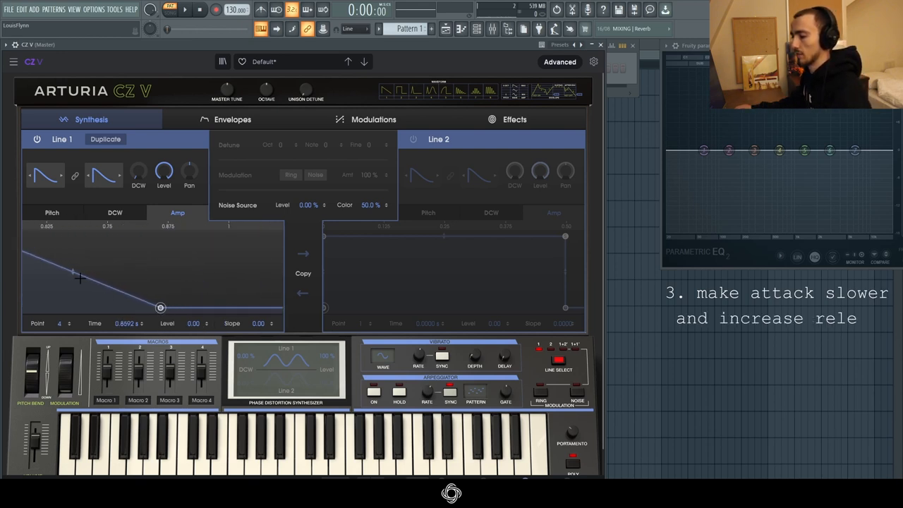
pyautogui.moveTo(79, 276); pyautogui.dragTo(74, 290)
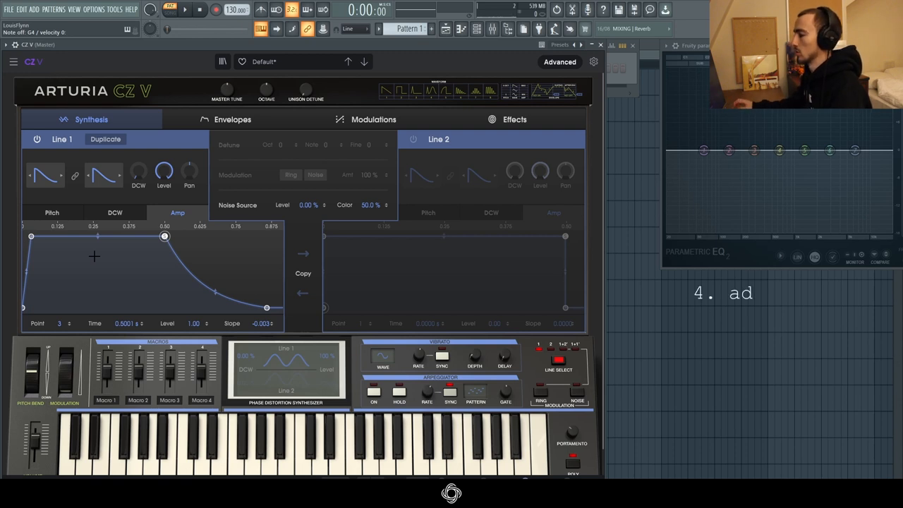
# Load a Chorus with 3 Voices into effect slot 1.
pyautogui.click(514, 119)
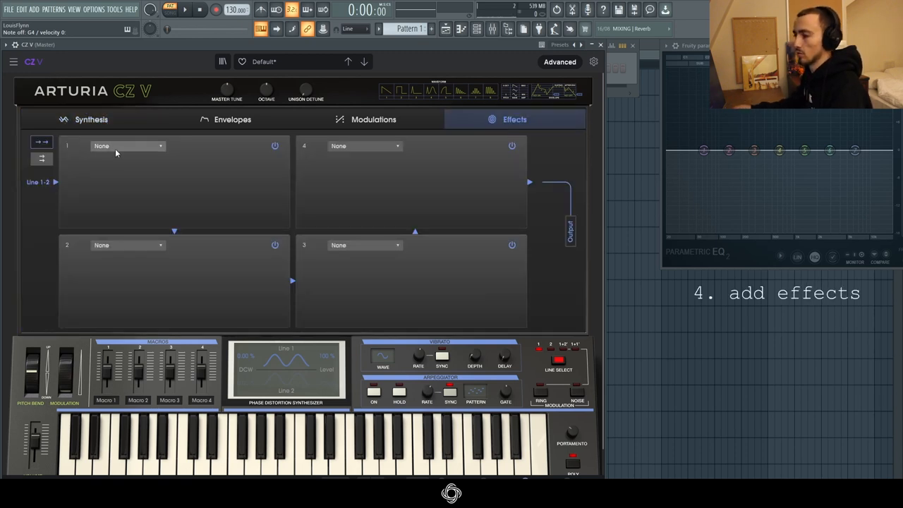
pyautogui.click(127, 145)
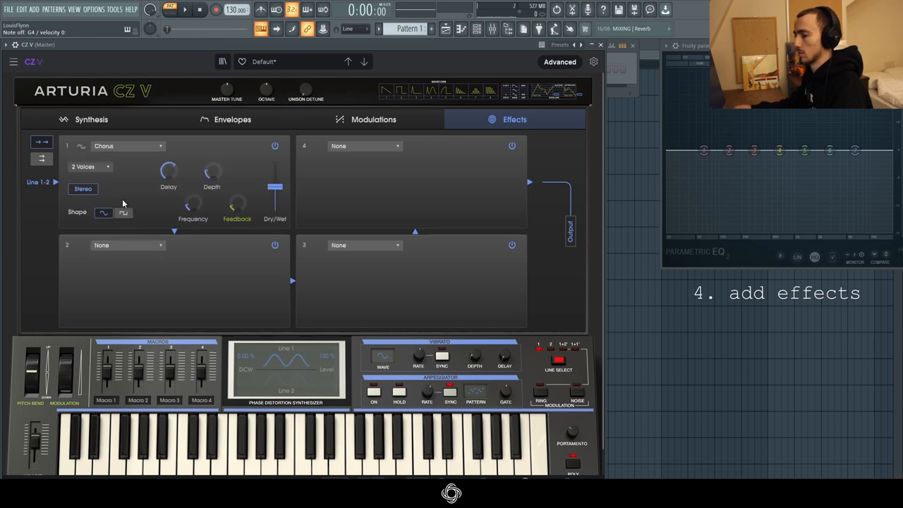
pyautogui.click(90, 166)
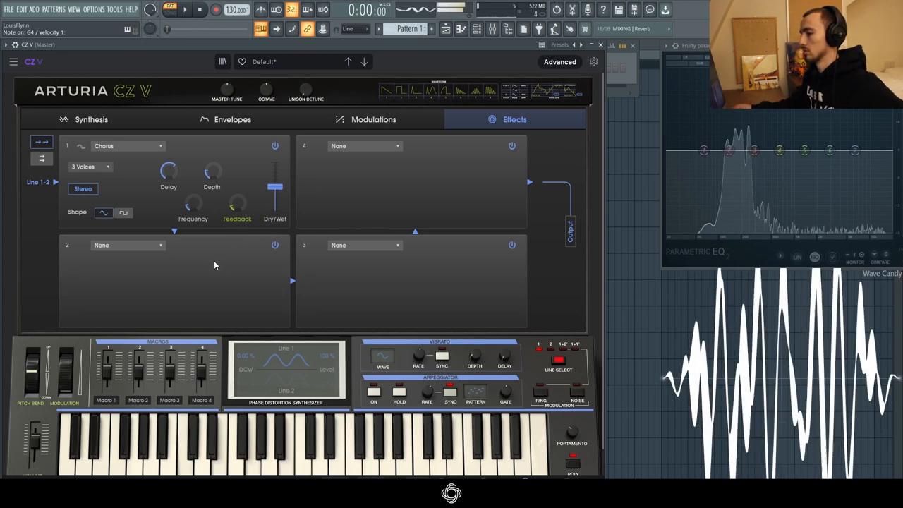
# Load a Reverb into slot 2 with a lower HP Freq and adjusted Predelay.
pyautogui.click(127, 246)
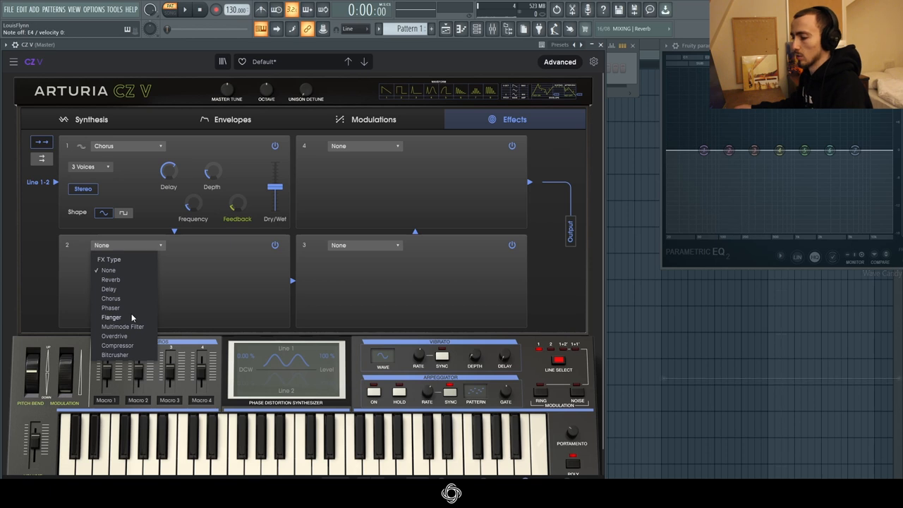
pyautogui.click(110, 279)
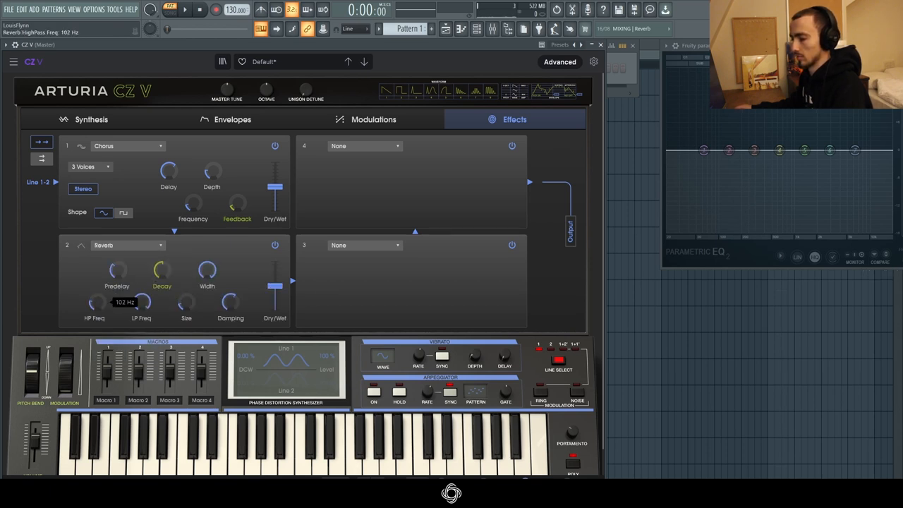
pyautogui.moveTo(94, 301); pyautogui.dragTo(95, 308)
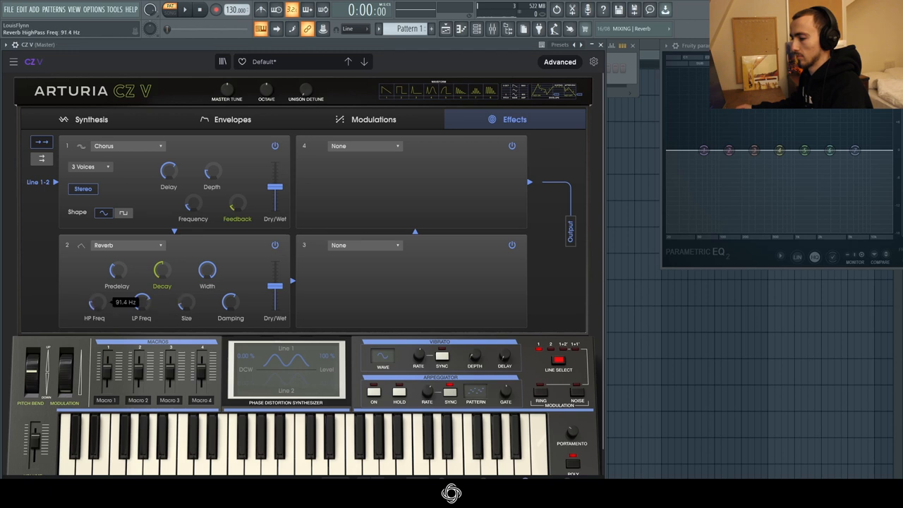
pyautogui.moveTo(161, 271); pyautogui.dragTo(161, 266)
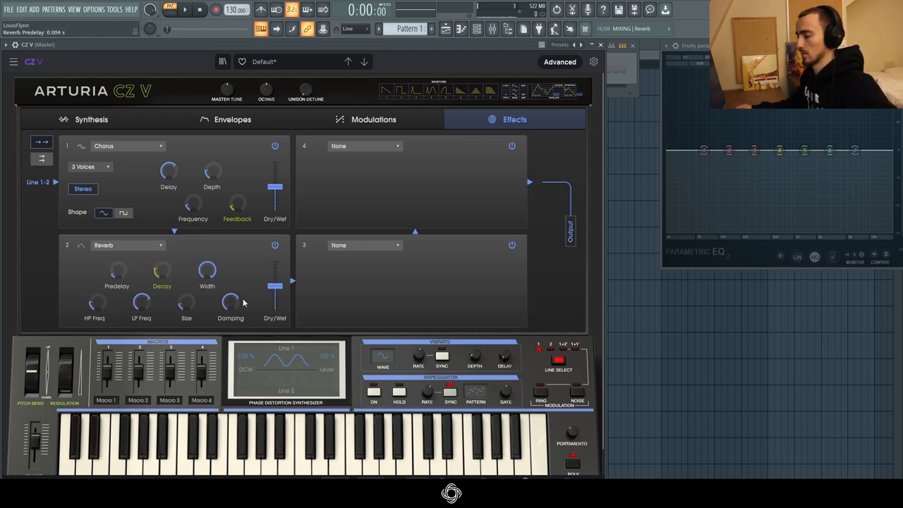
pyautogui.moveTo(273, 296); pyautogui.dragTo(273, 289)
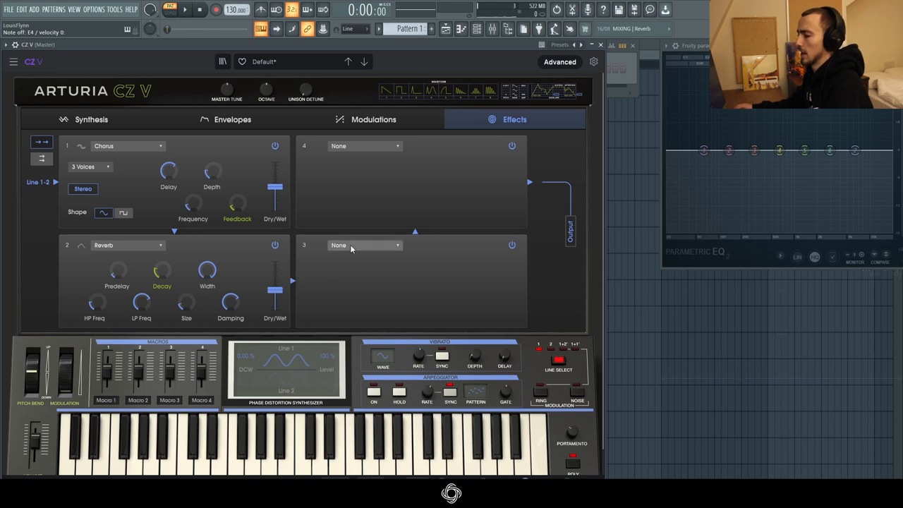
# Load a Flanger into slot 3 at about 0.243 Hz Frequency and roughly 49% Dry/Wet.
pyautogui.click(364, 246)
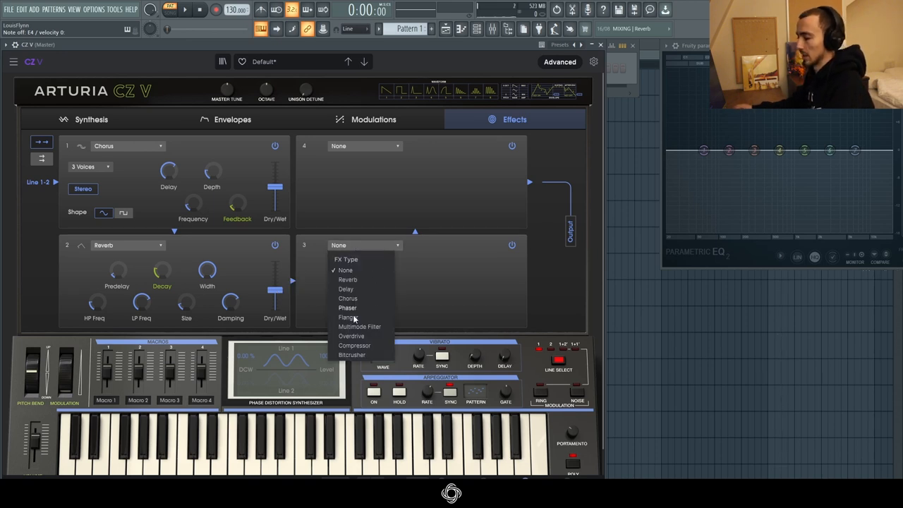
pyautogui.click(347, 316)
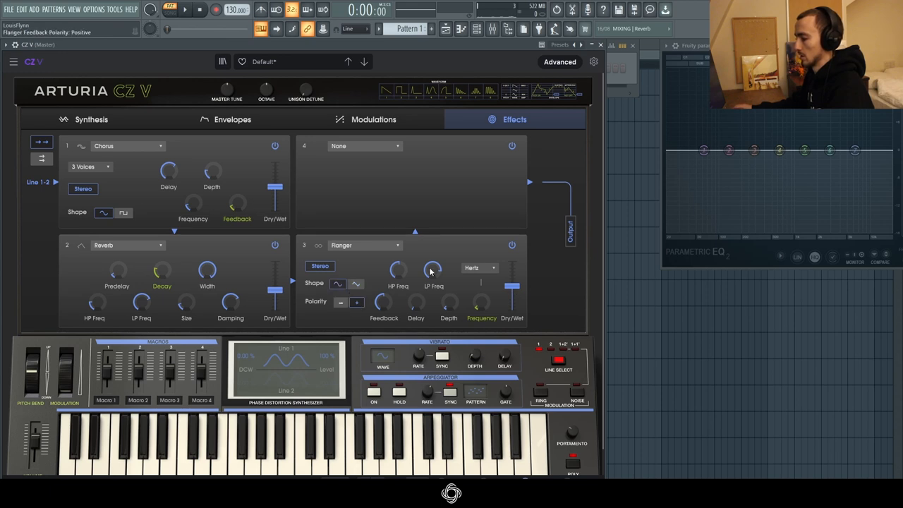
pyautogui.moveTo(414, 304)
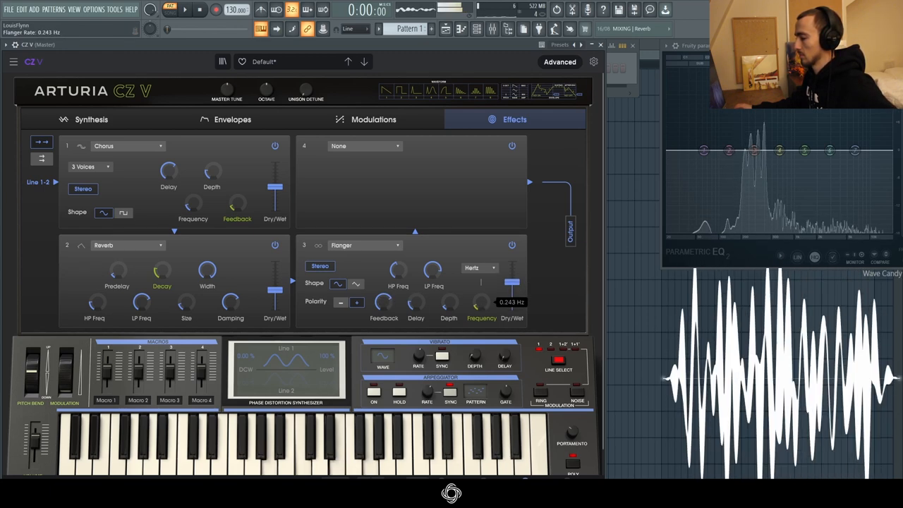
pyautogui.moveTo(481, 304); pyautogui.dragTo(481, 299)
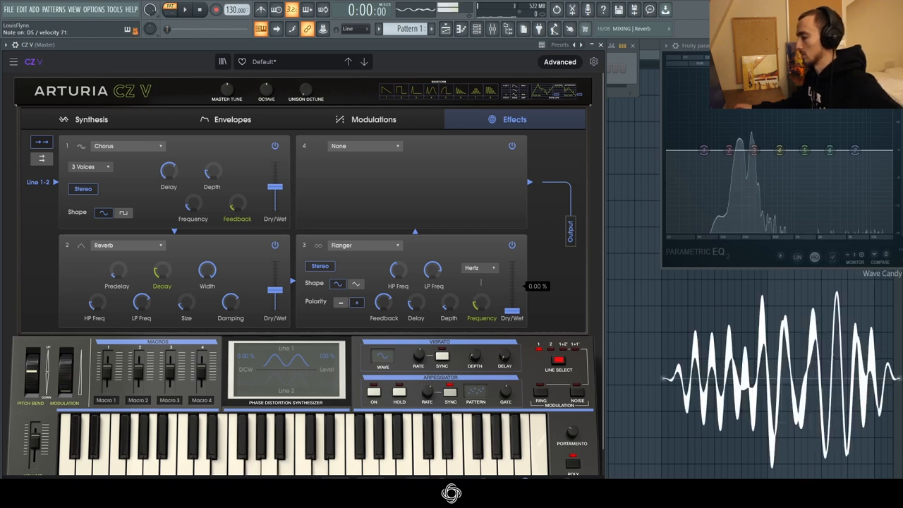
pyautogui.moveTo(511, 310); pyautogui.dragTo(510, 265)
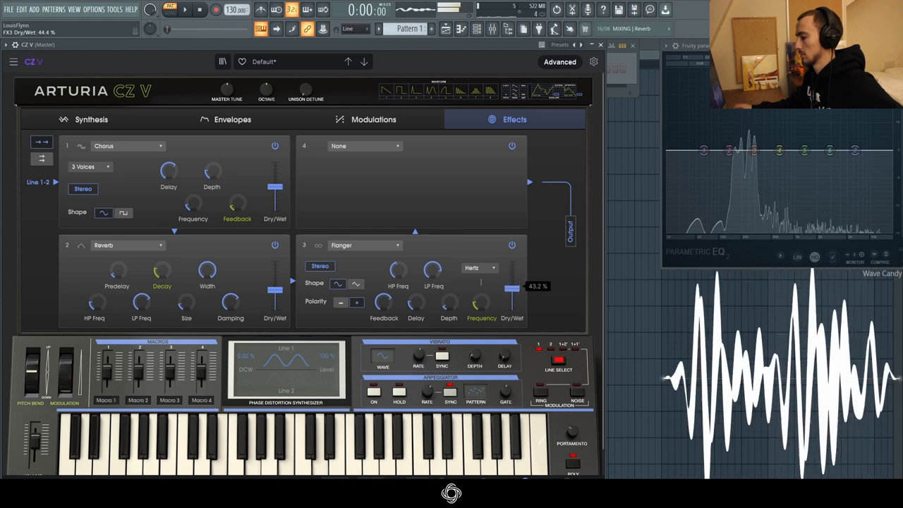
pyautogui.moveTo(510, 289); pyautogui.dragTo(511, 295)
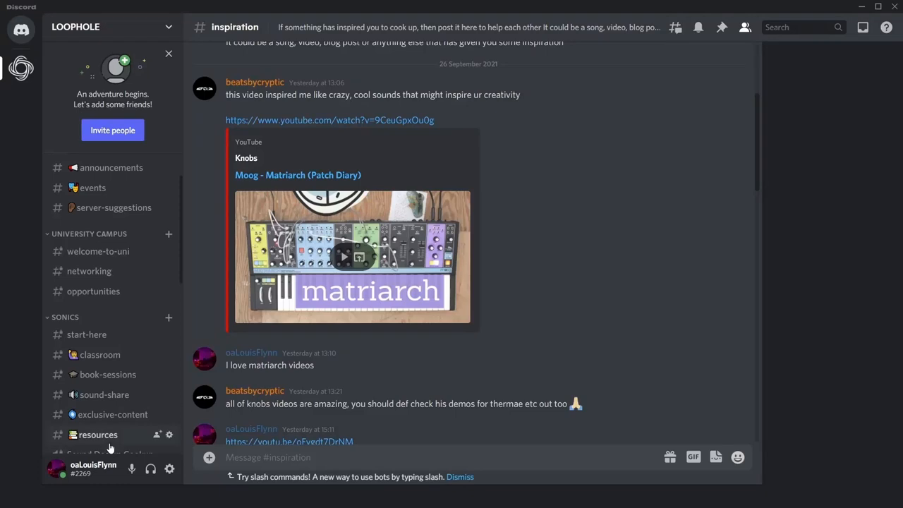
# Browse the exclusive-content and networking channels, then play the 02.12 JUPITER pt. 1 lesson.
pyautogui.click(113, 415)
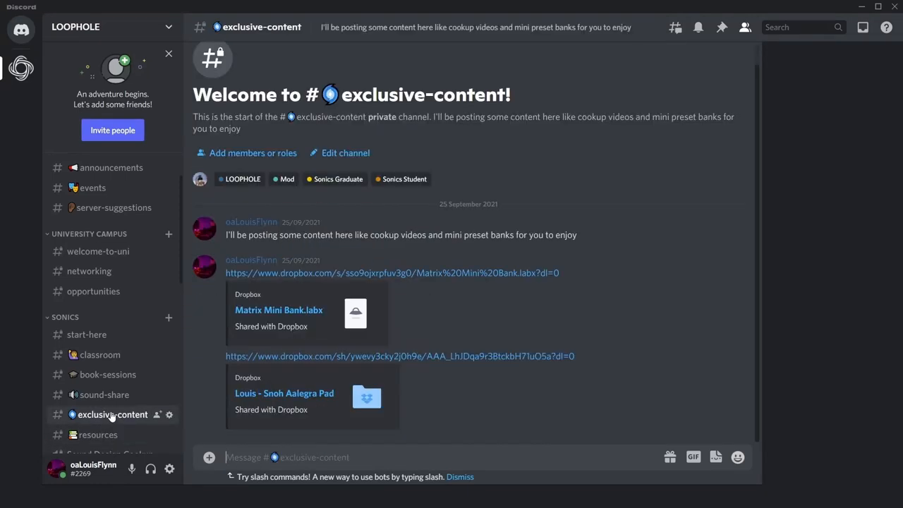
pyautogui.click(108, 374)
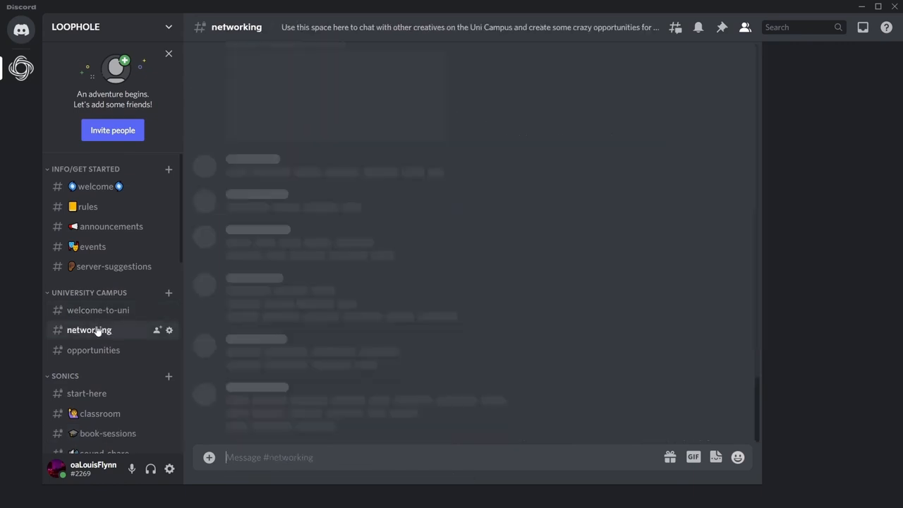
pyautogui.click(93, 350)
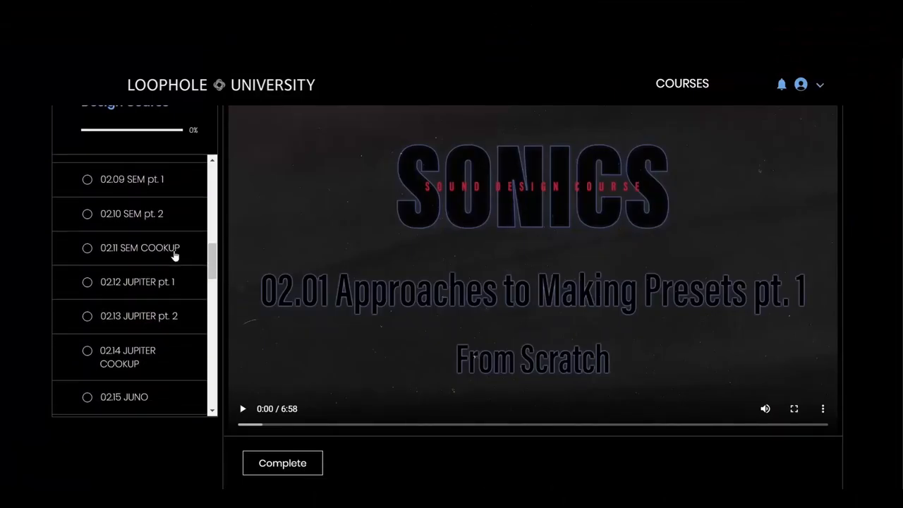
pyautogui.click(137, 282)
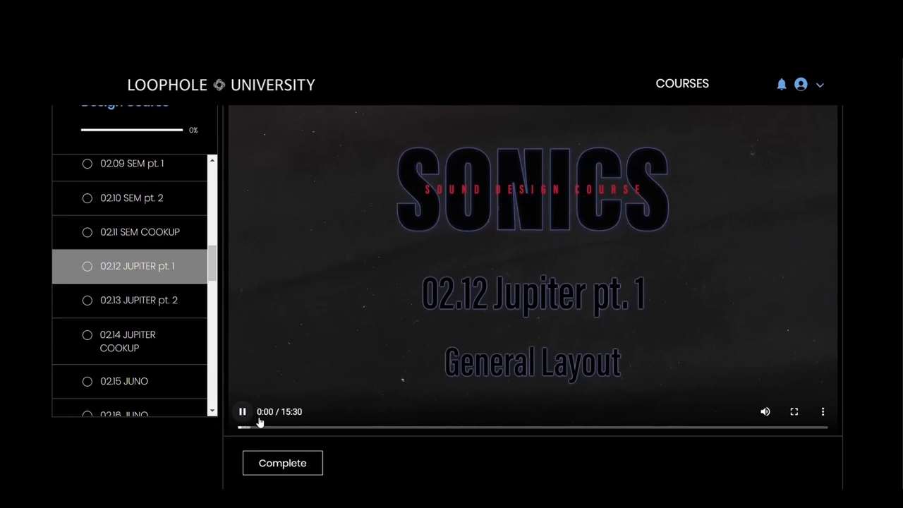